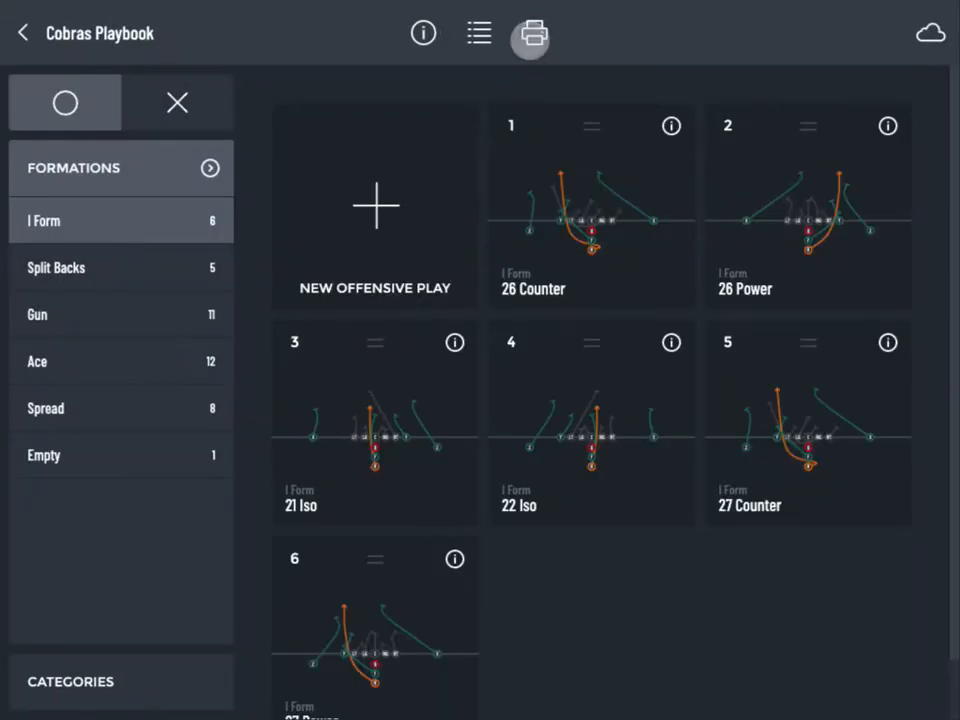
Bring up the Cobras Playbook print options from the toolbar printer icon
left_click(531, 33)
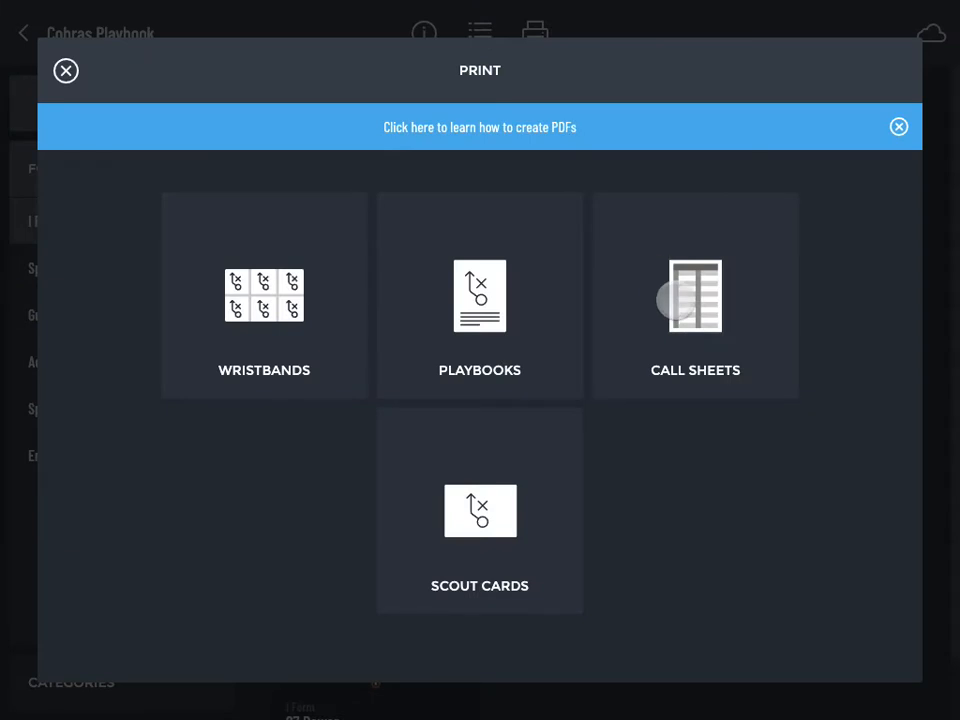
Start a call sheet and add 3rd & Long to its selected categories
left_click(695, 296)
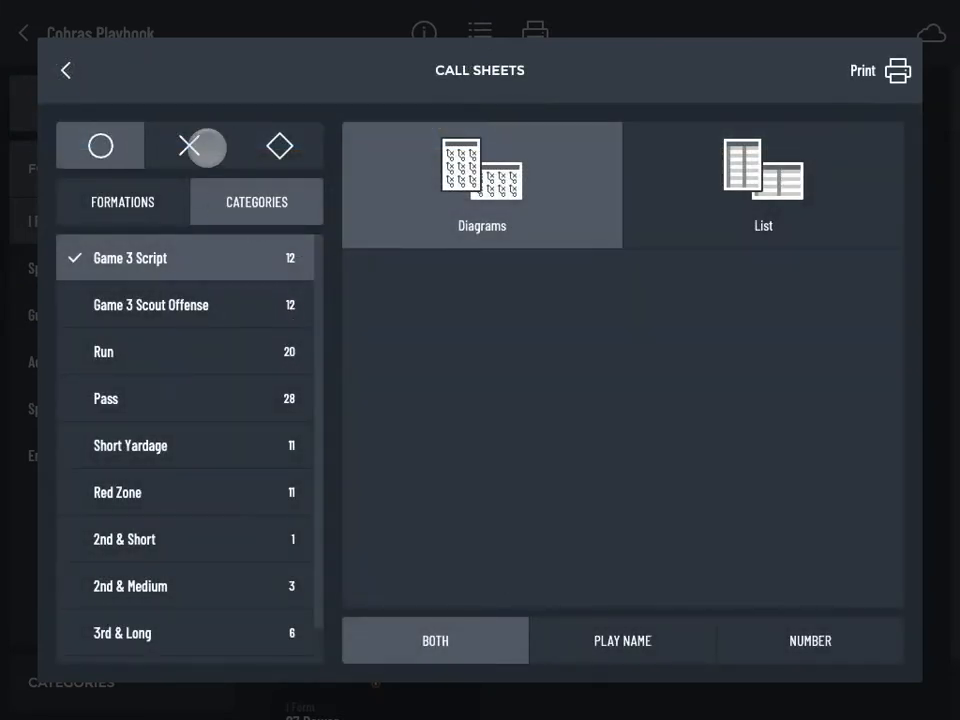
left_click(278, 146)
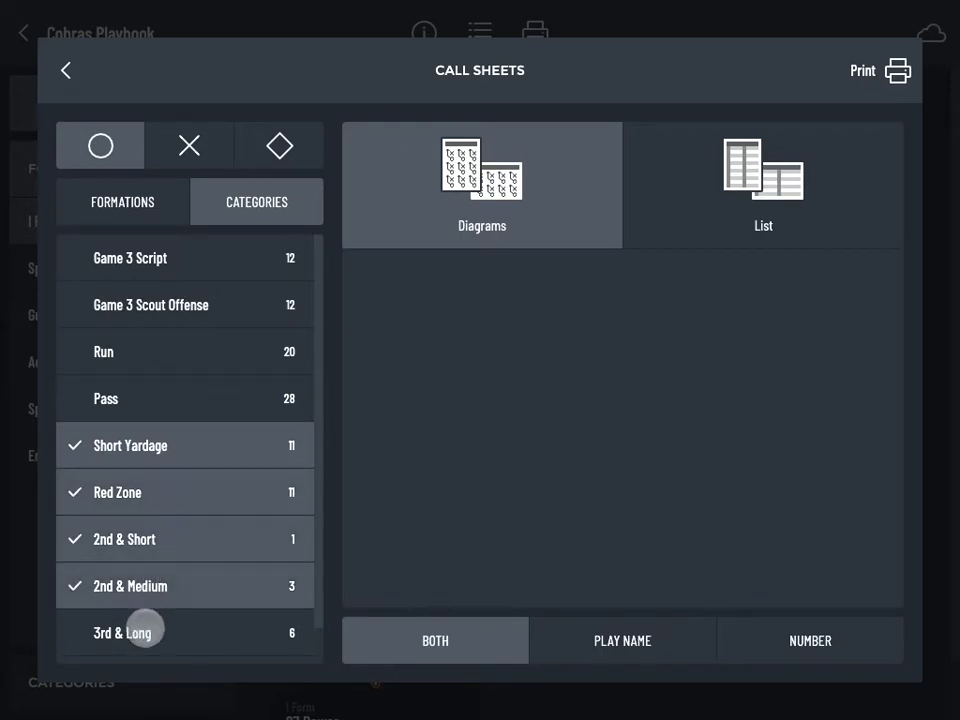
left_click(140, 632)
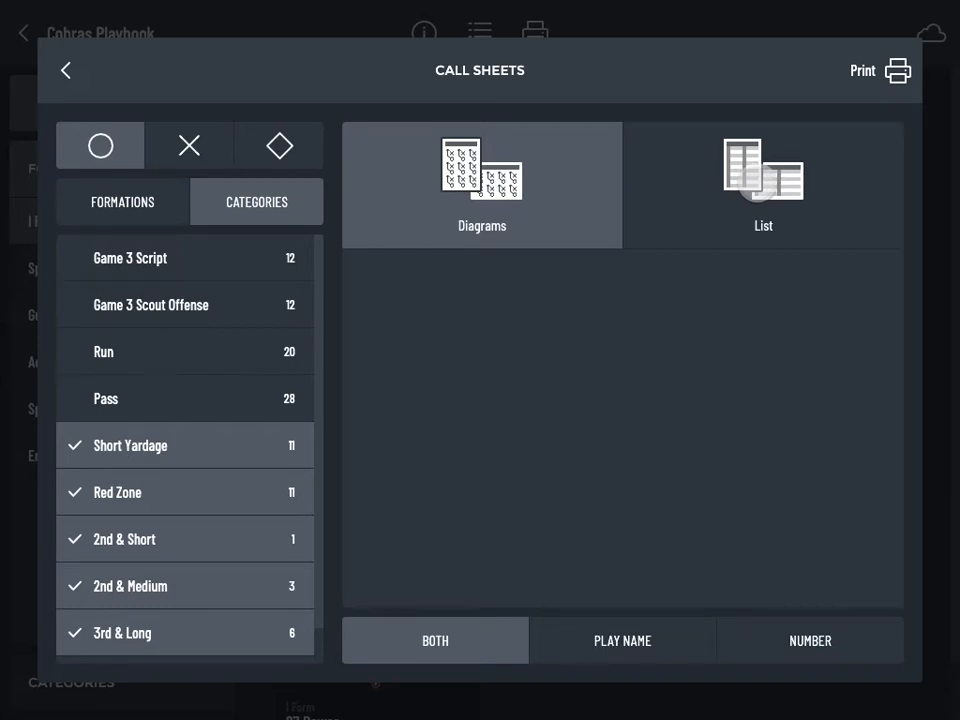
Choose the list-style call sheet layout and send it to print preview
left_click(622, 640)
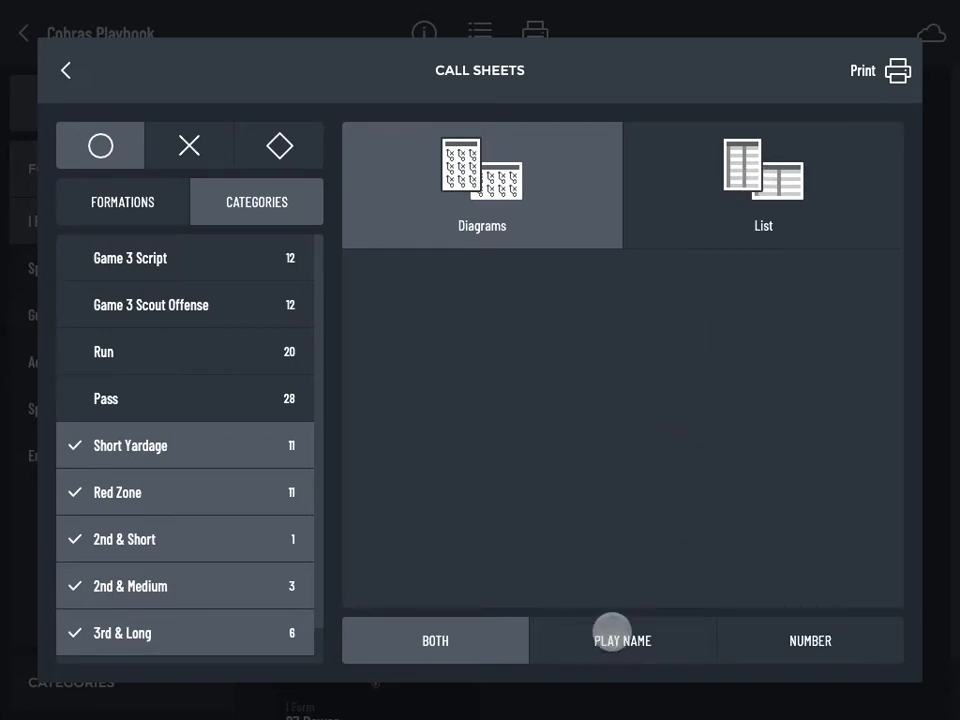
left_click(810, 640)
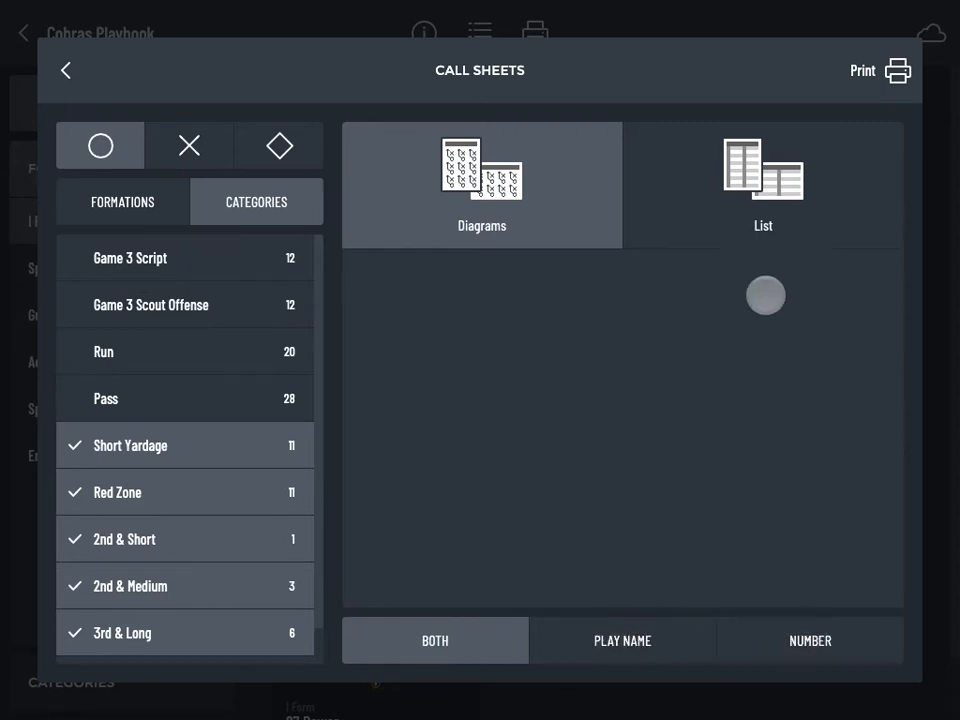
left_click(880, 70)
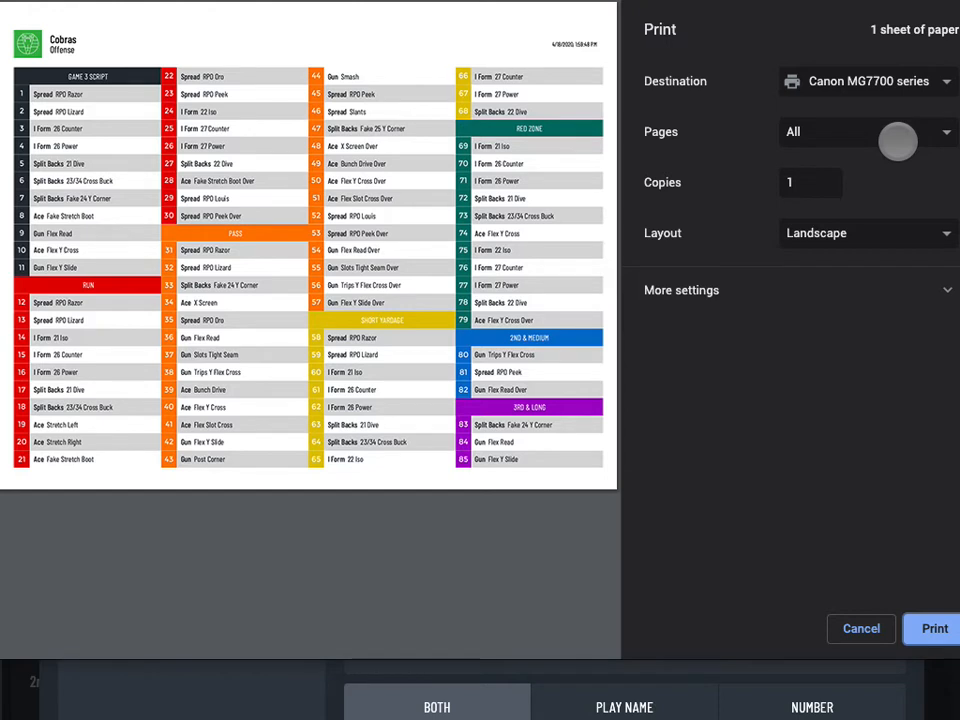
mouse_move(892, 219)
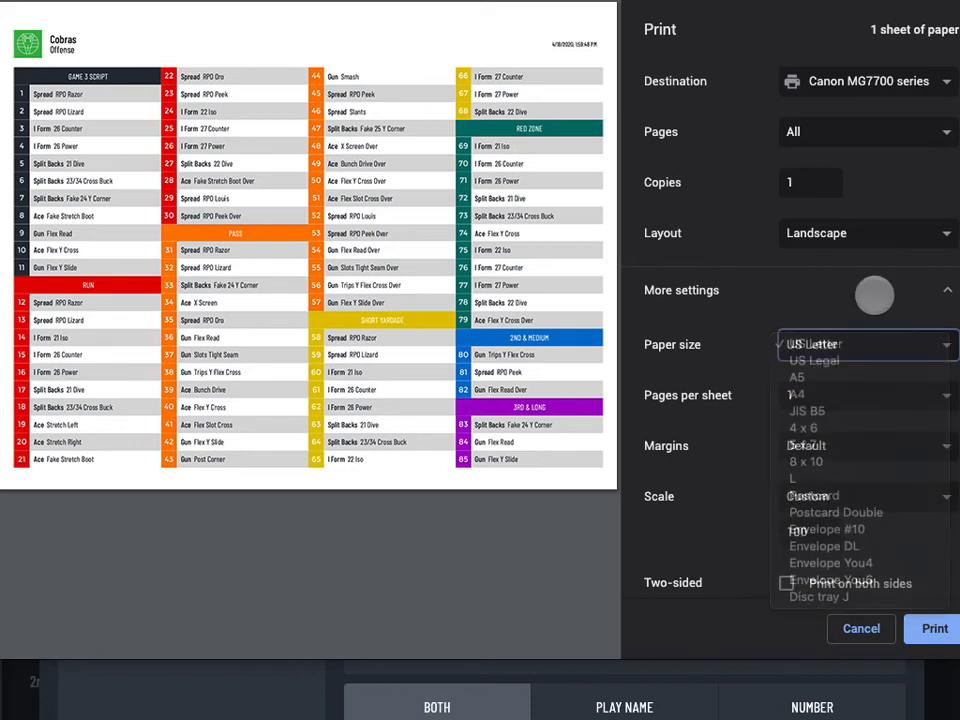
Keep US Letter paper size and review the available print destinations
left_click(810, 343)
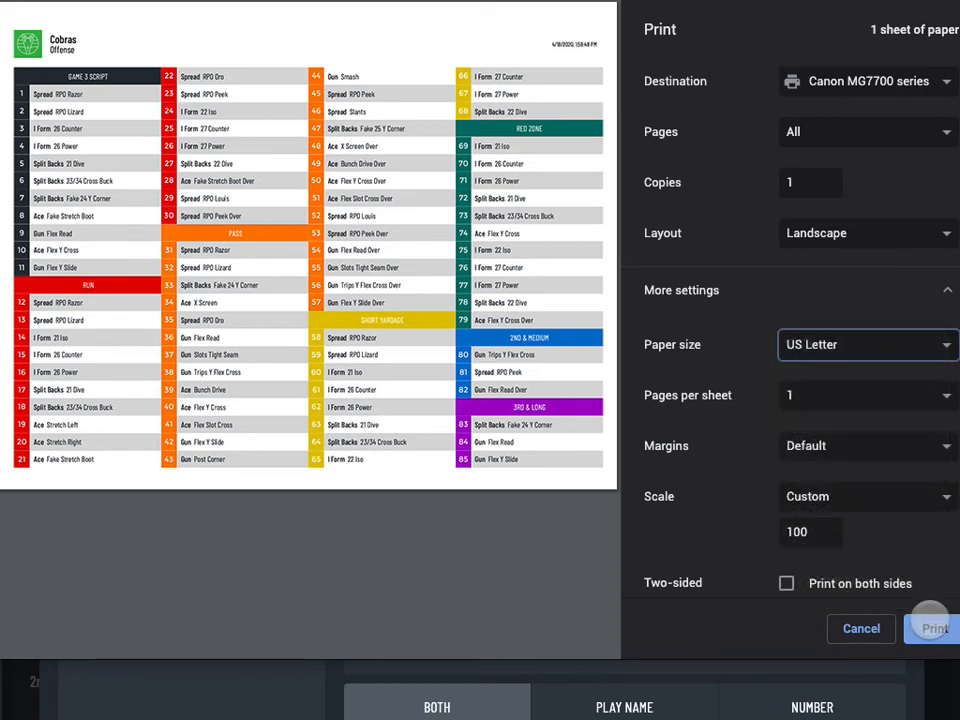
left_click(865, 81)
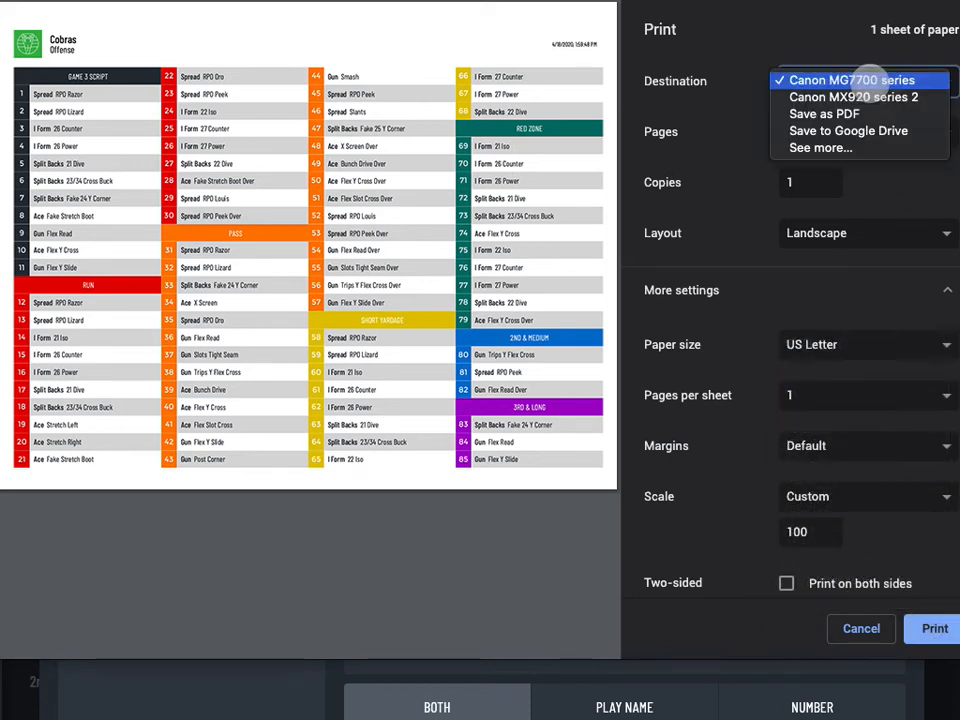